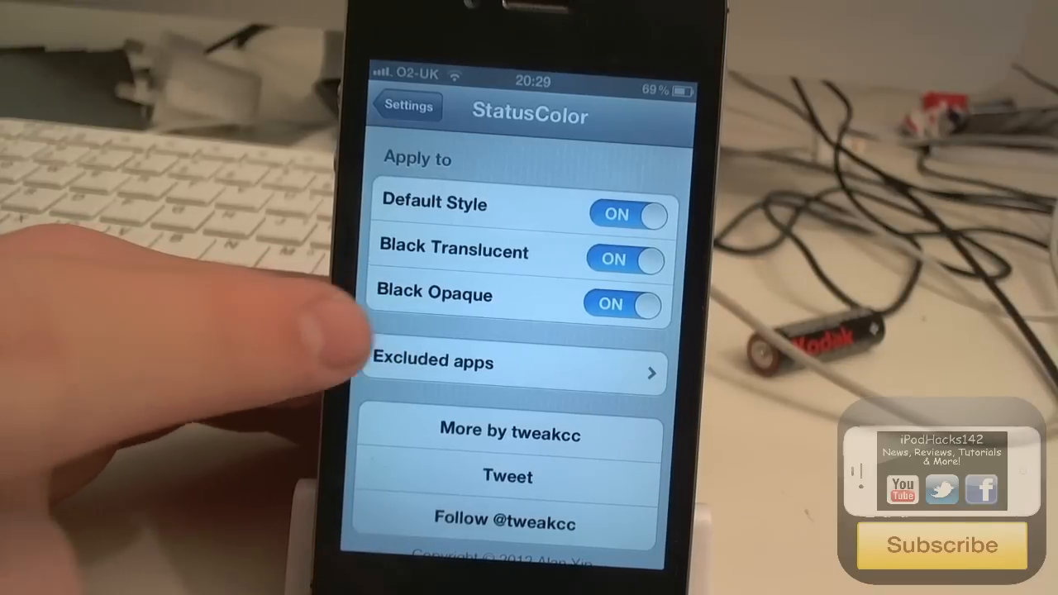
Step: Review the Excluded apps toggles, then view StatusColor 1.0.1 package details and description in Cydia
left_click(625, 260)
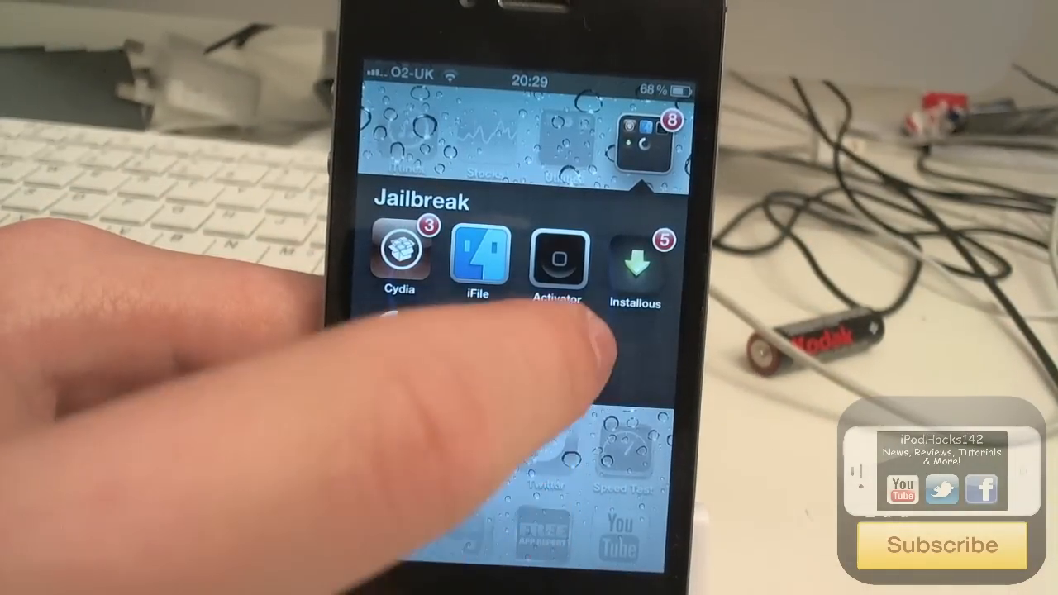
left_click(557, 262)
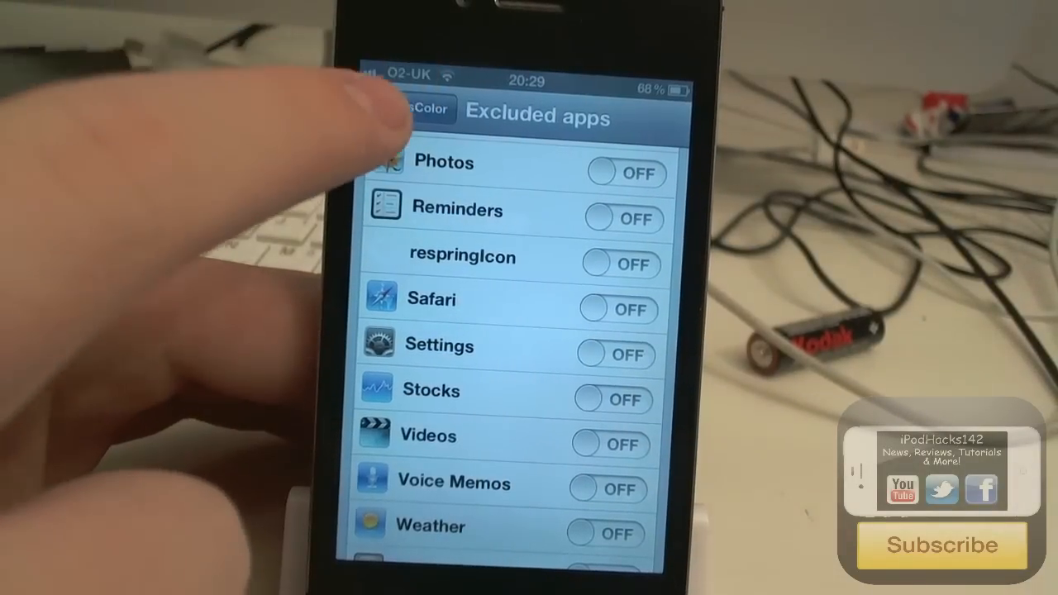
left_click(407, 109)
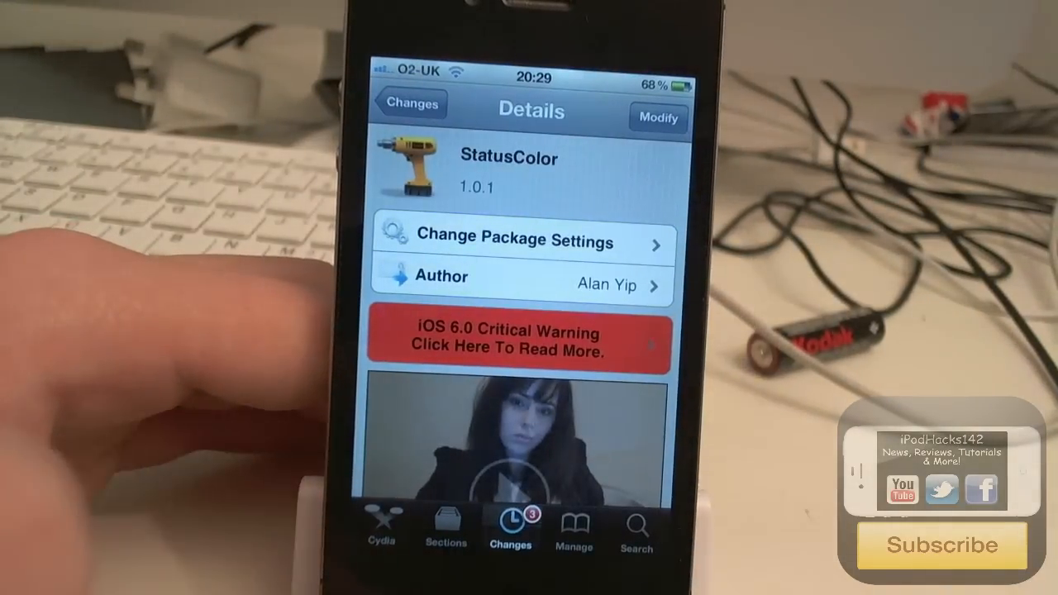
scroll("down", 3)
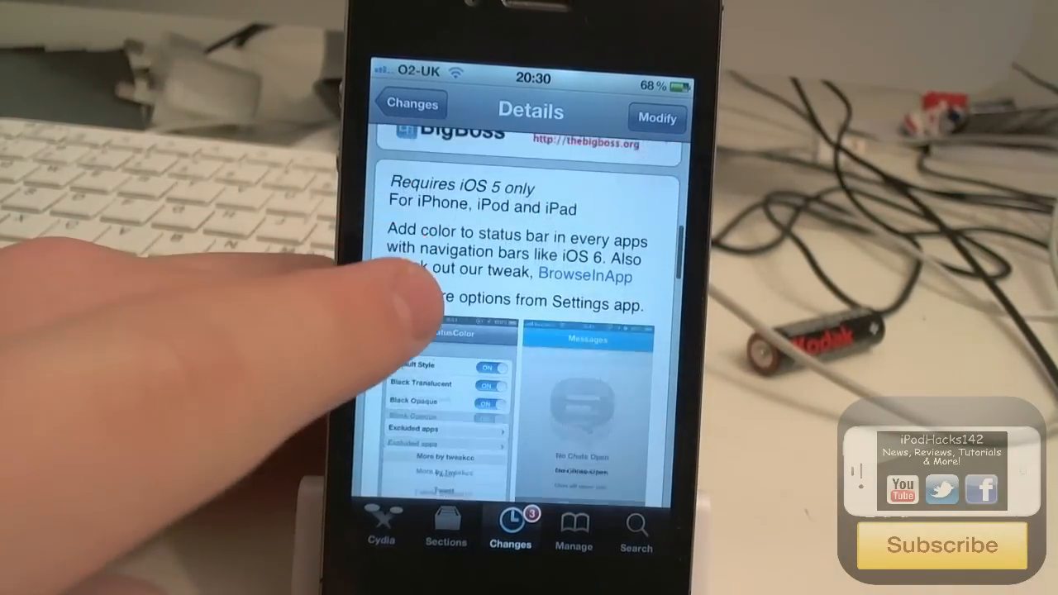